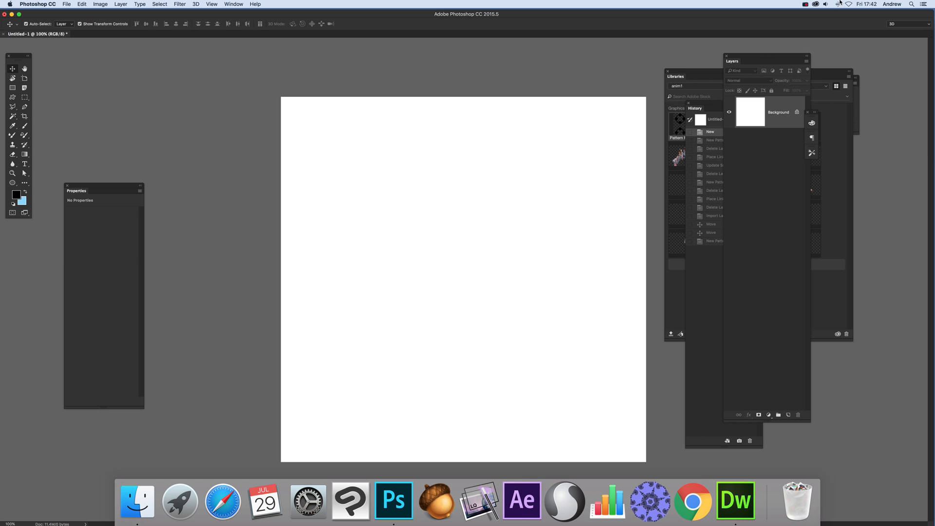
# - Bring the Libraries panel forward and open the Window menu
pyautogui.click(675, 76)
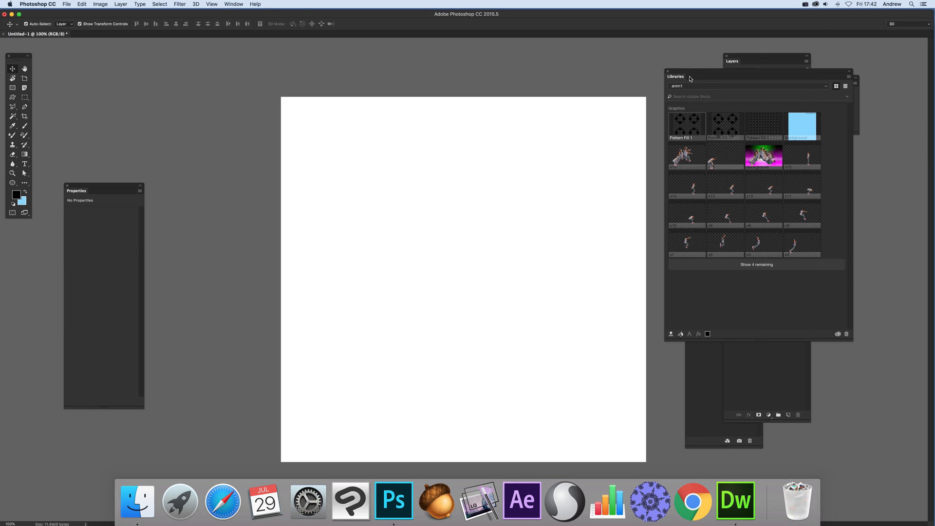
pyautogui.click(233, 4)
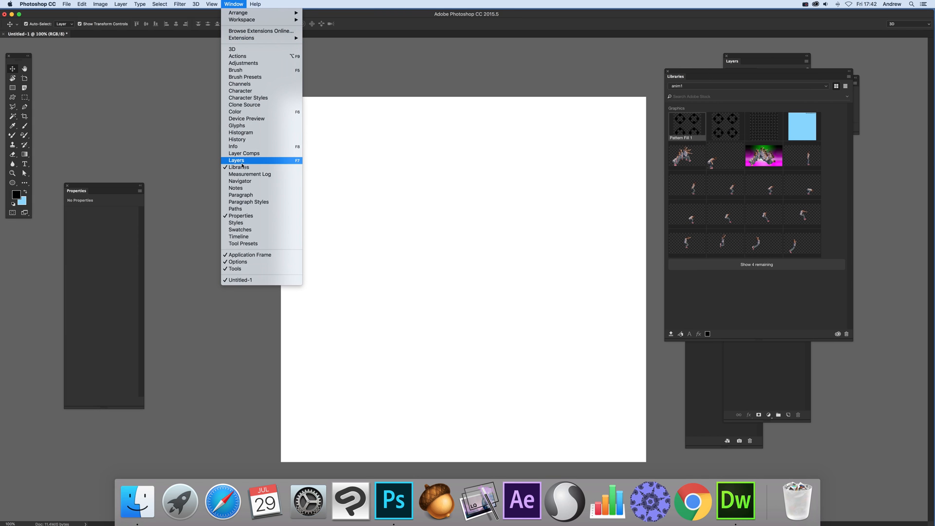
# - Add a Pattern Fill 1 layer using the black ringed circle pattern
pyautogui.click(120, 4)
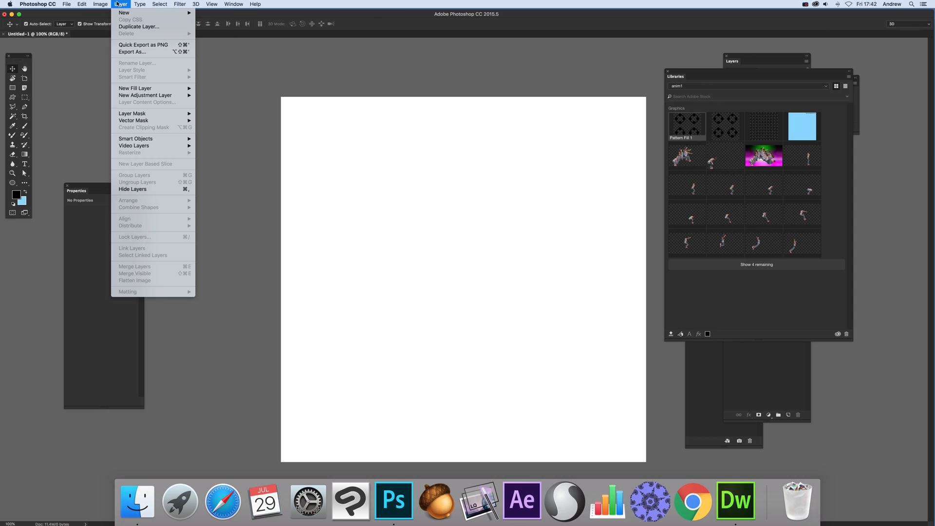
pyautogui.moveTo(130, 78)
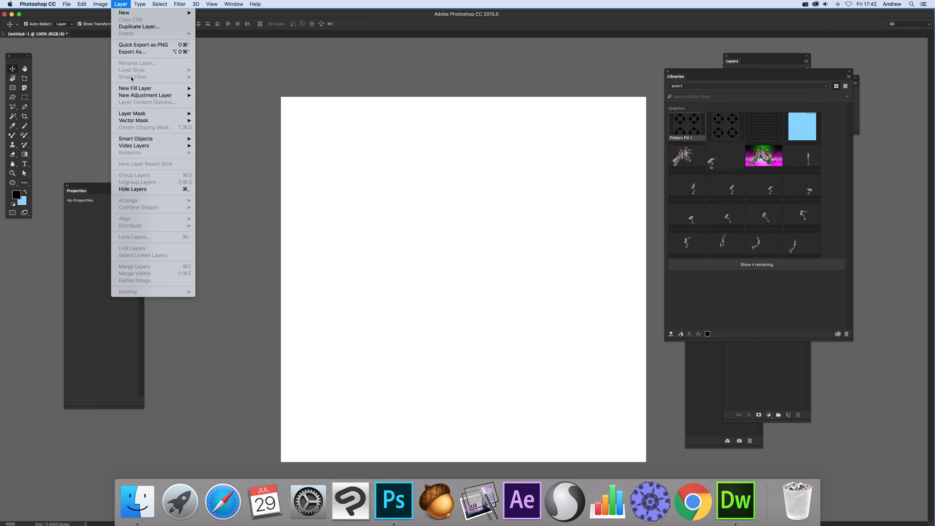
pyautogui.click(135, 88)
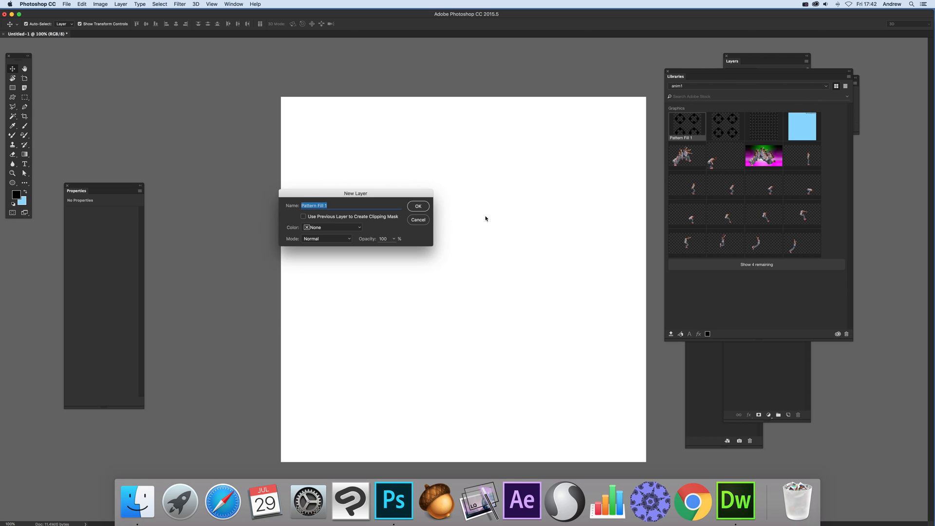
pyautogui.click(418, 206)
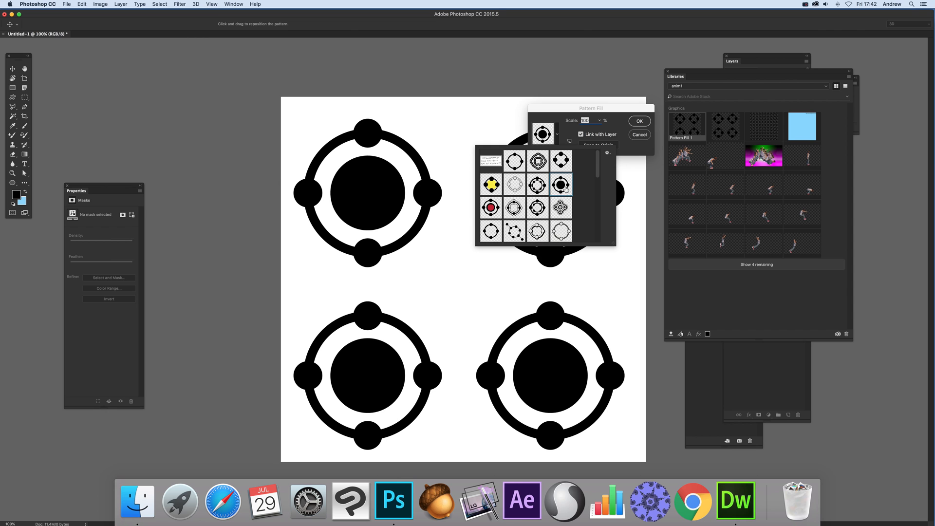
pyautogui.click(537, 161)
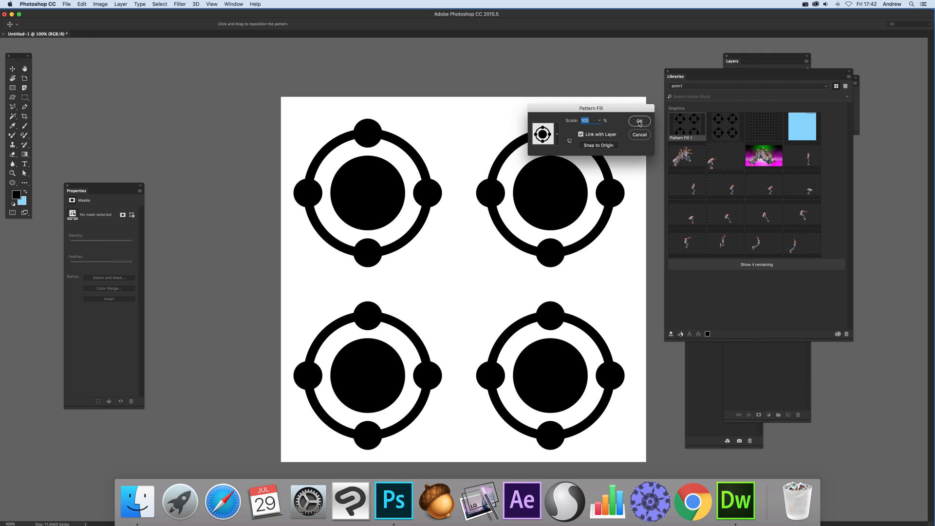
pyautogui.click(638, 121)
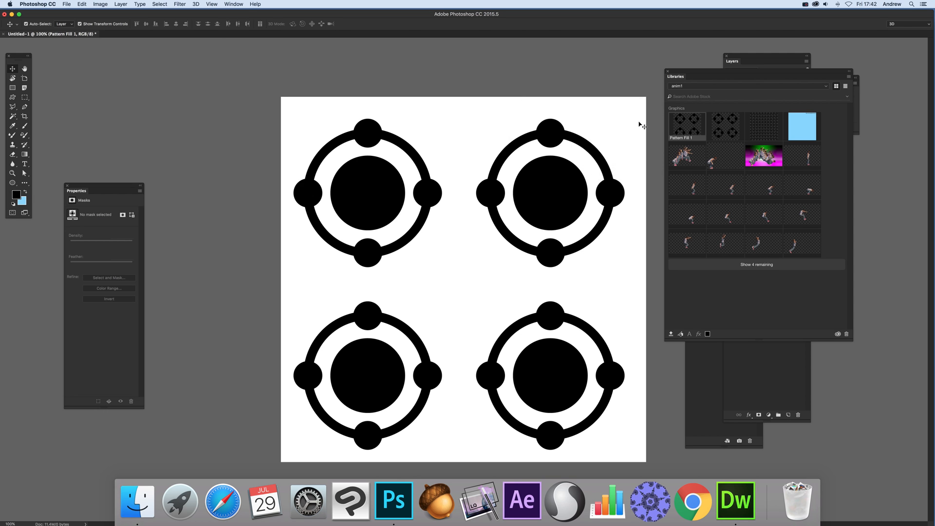
pyautogui.moveTo(551, 144)
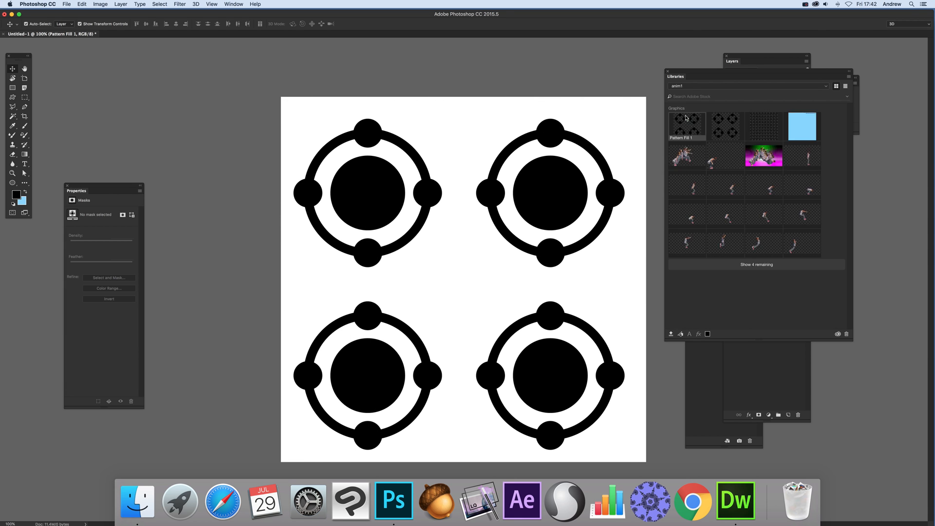
# - Add the Pattern Fill 1 layer to Libraries as a graphic and clear the canvas
pyautogui.click(844, 86)
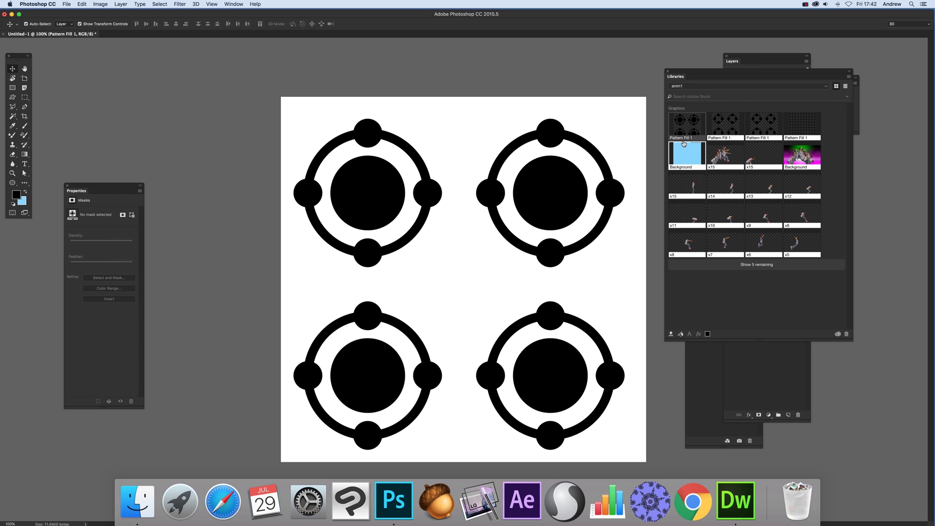
pyautogui.click(725, 125)
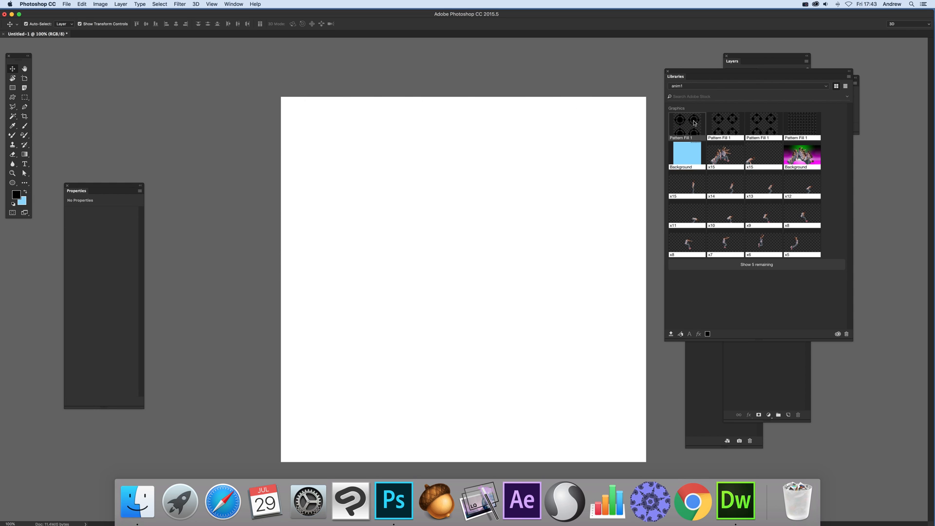
# - Place the library's Pattern Fill 1 graphic into the document and open PatternFill1.psd
pyautogui.doubleClick(685, 124)
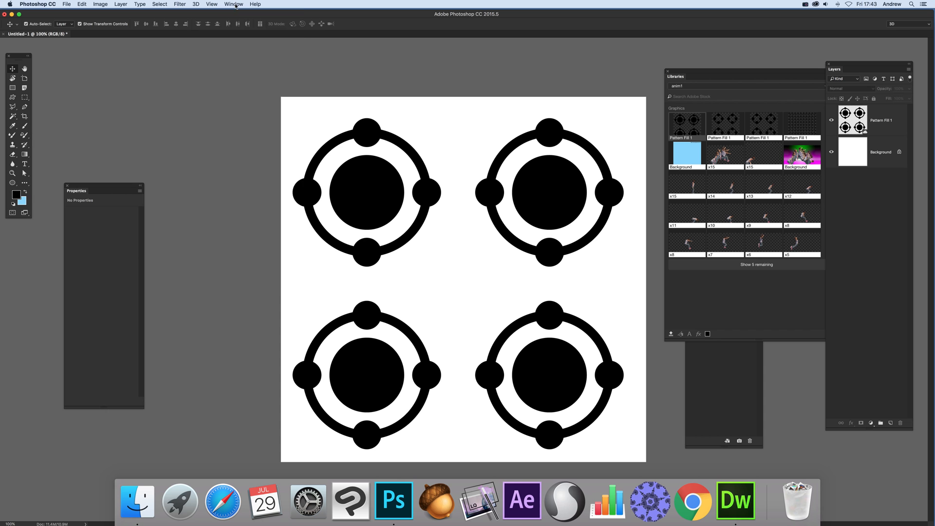
pyautogui.click(233, 5)
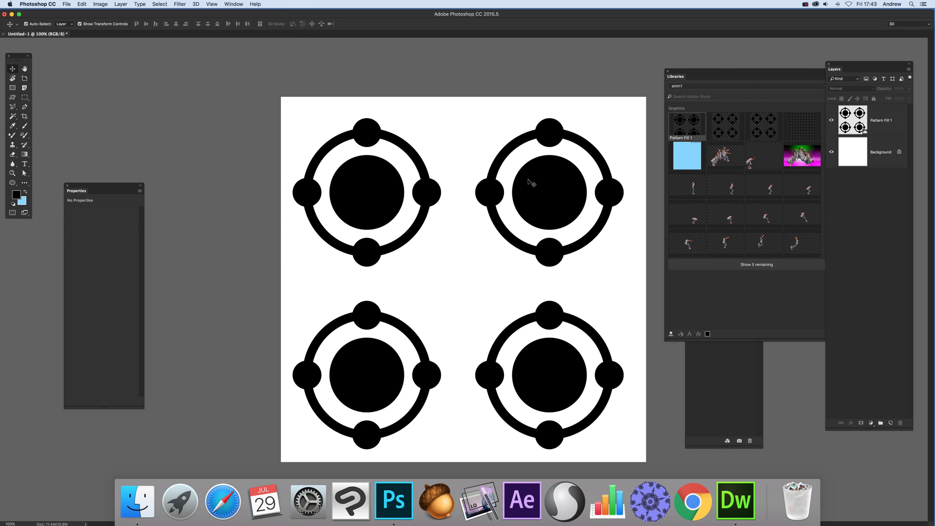
pyautogui.click(881, 120)
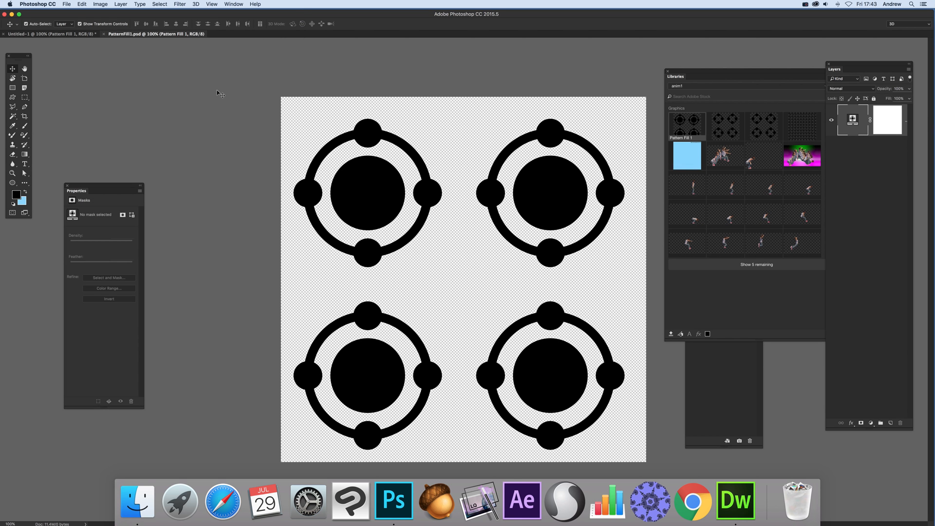
pyautogui.moveTo(423, 209)
pyautogui.write('20')
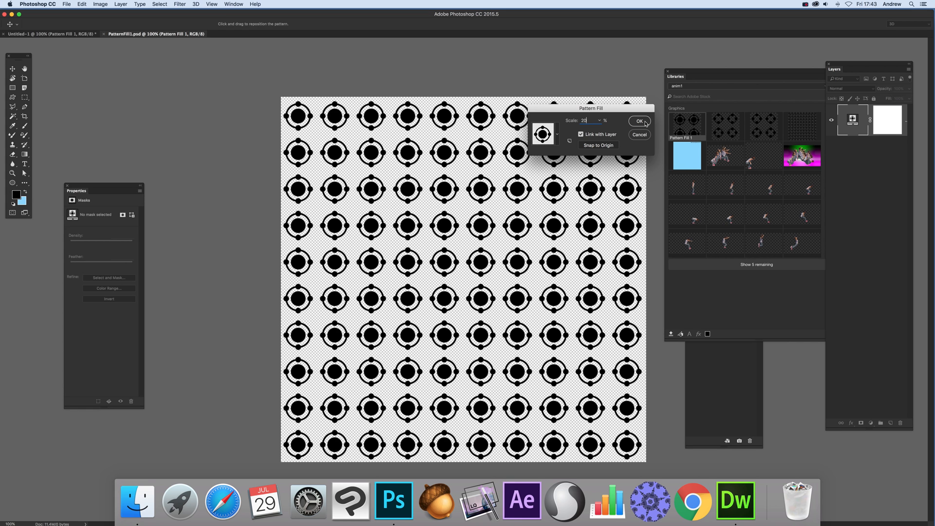
# - Set the pattern scale to 20% and close PatternFill1.psd, saving changes
pyautogui.click(639, 121)
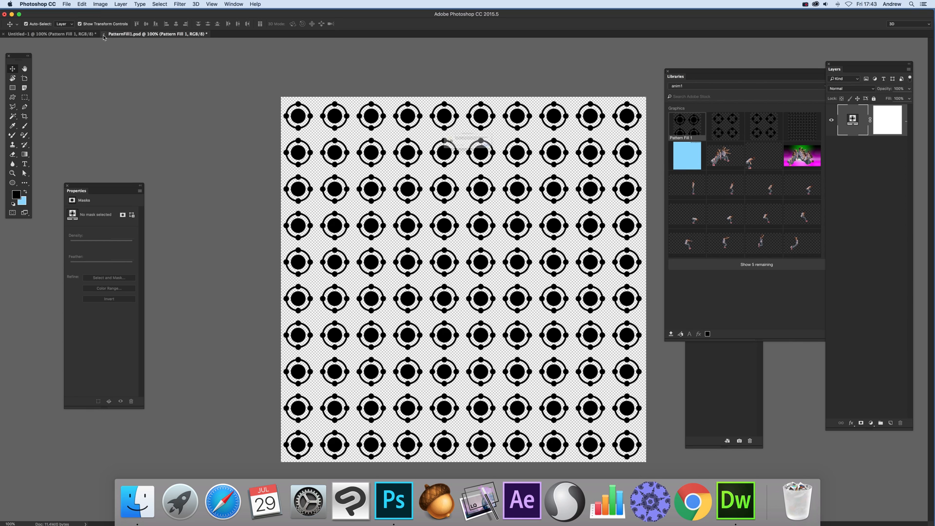
pyautogui.click(30, 33)
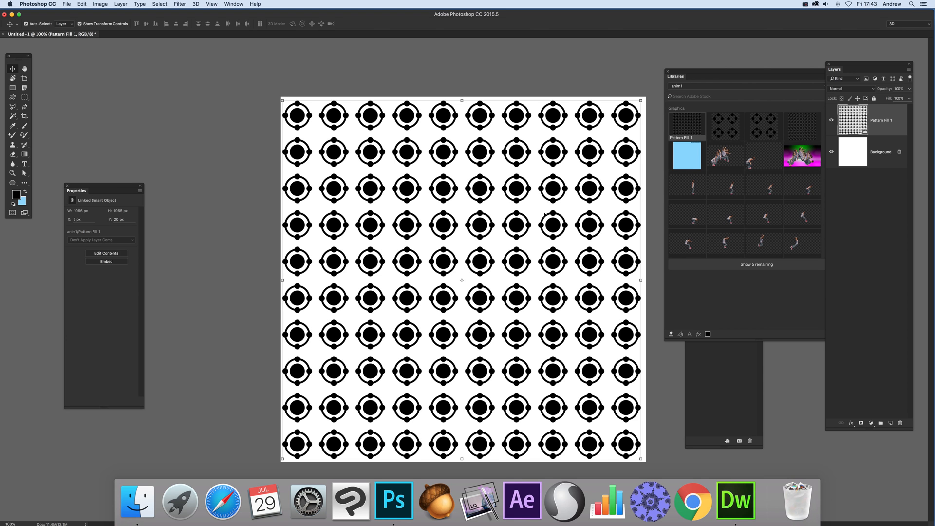
pyautogui.moveTo(537, 214)
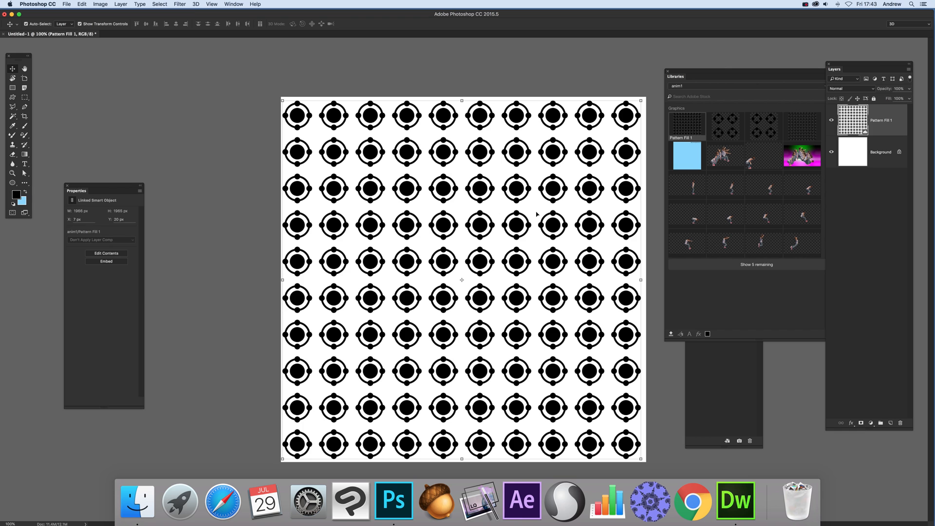
# - Delete the placed Pattern Fill 1 smart object and open the Layer menu
pyautogui.click(120, 4)
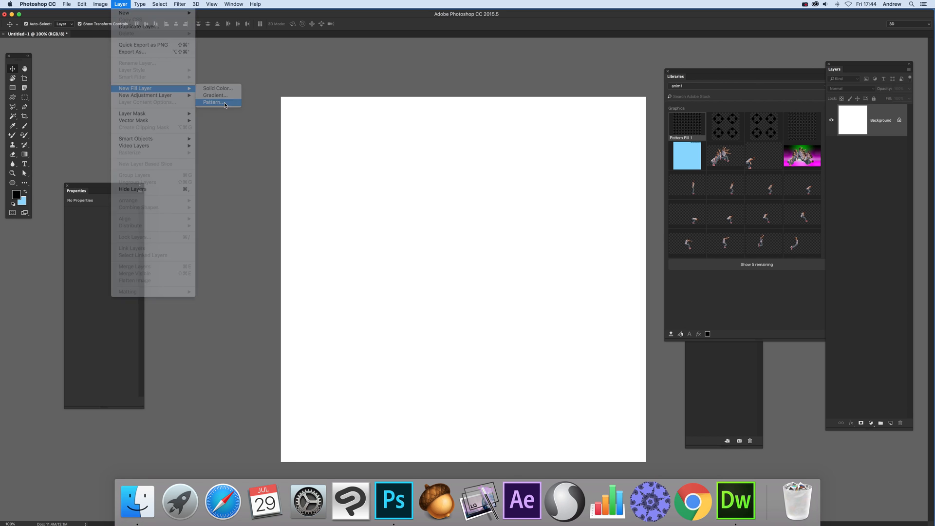
# - Create a new pattern fill layer with the black circle design
pyautogui.click(213, 102)
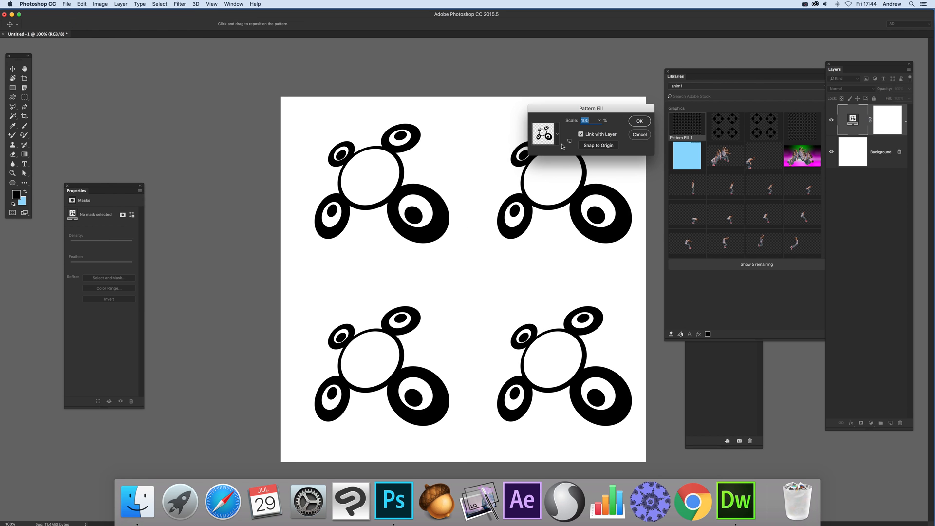
pyautogui.click(542, 133)
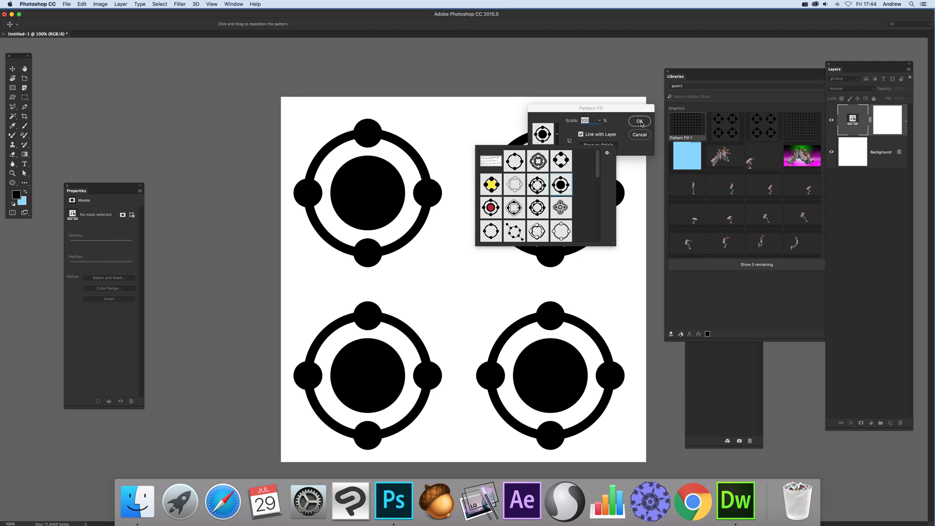
pyautogui.click(638, 121)
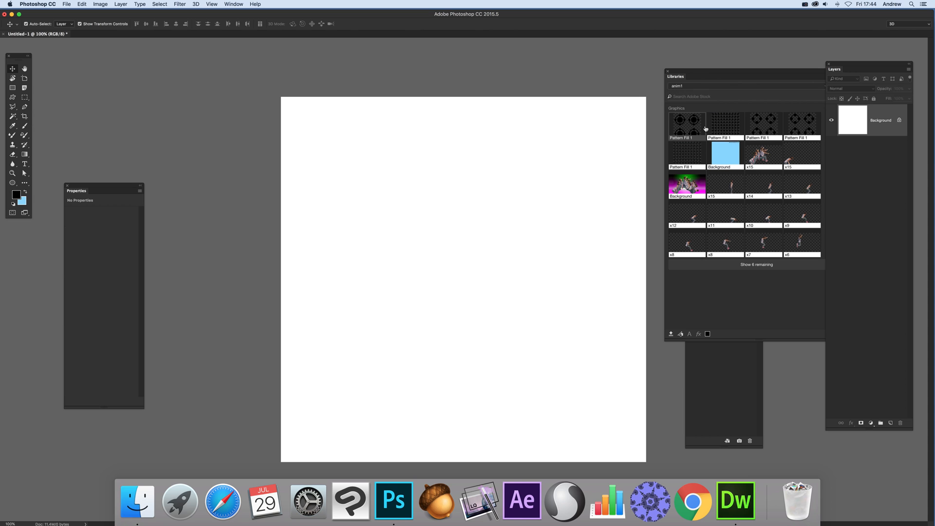
pyautogui.moveTo(686, 124)
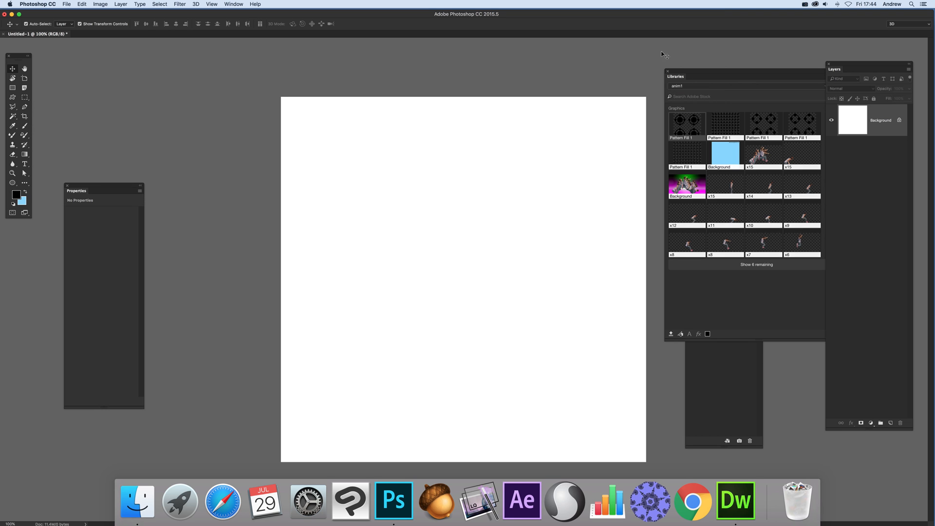
pyautogui.moveTo(680, 121)
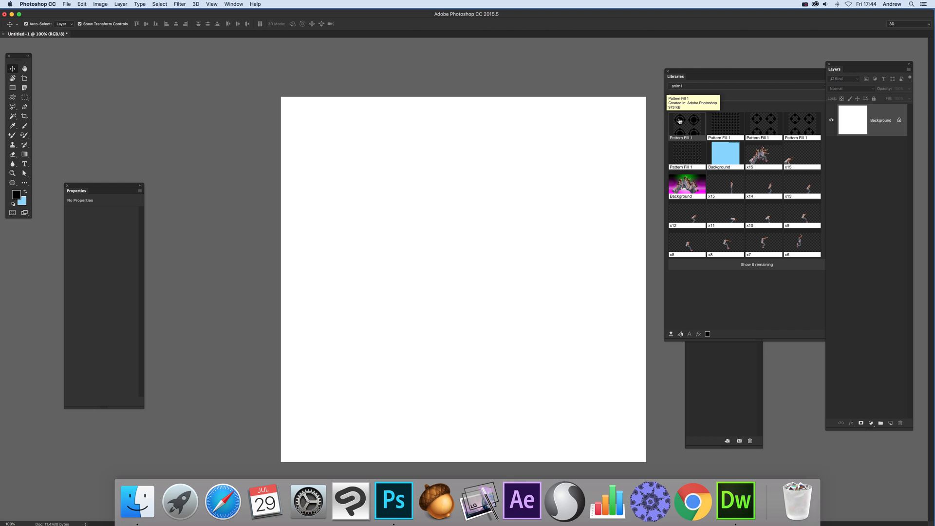
# - Restore the library's Pattern Fill 1 graphic onto Untitled-1 as a pattern fill layer
pyautogui.doubleClick(686, 125)
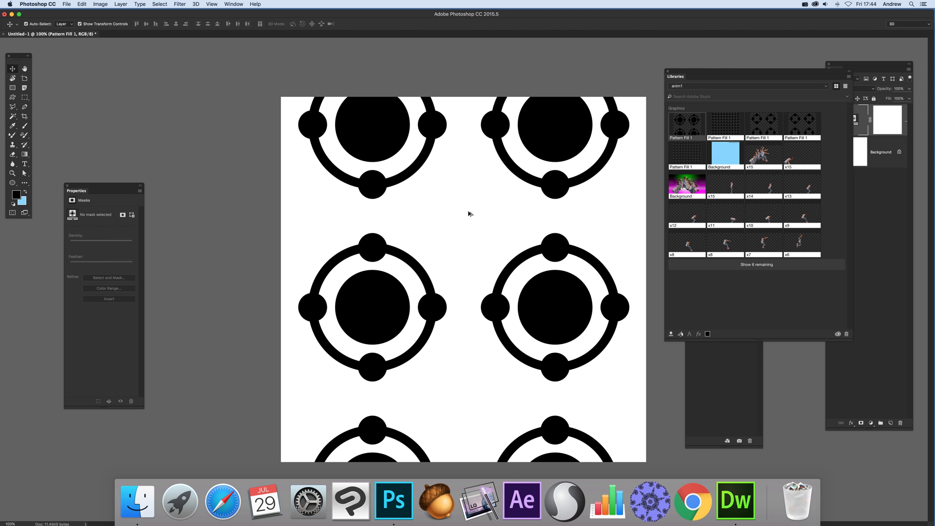